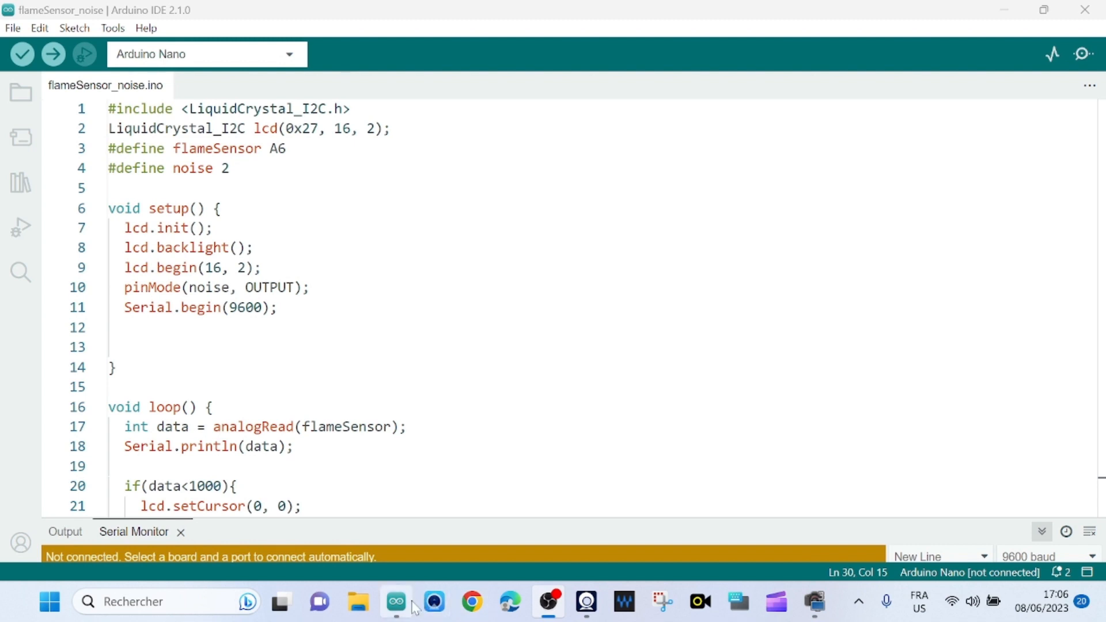
pyautogui.moveTo(322, 394)
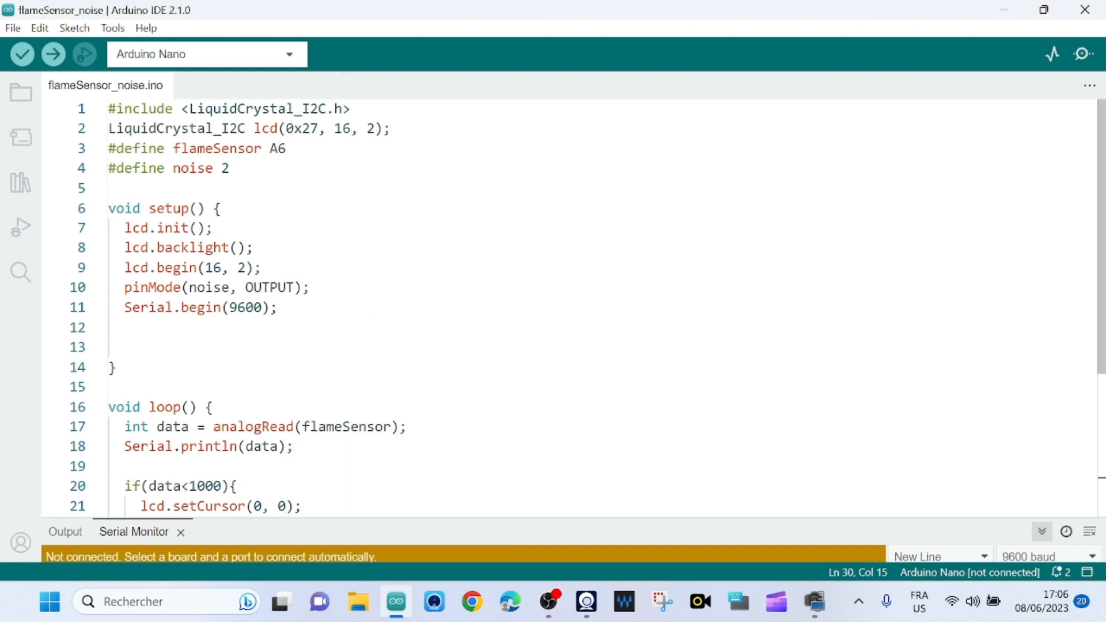
pyautogui.moveTo(264, 109)
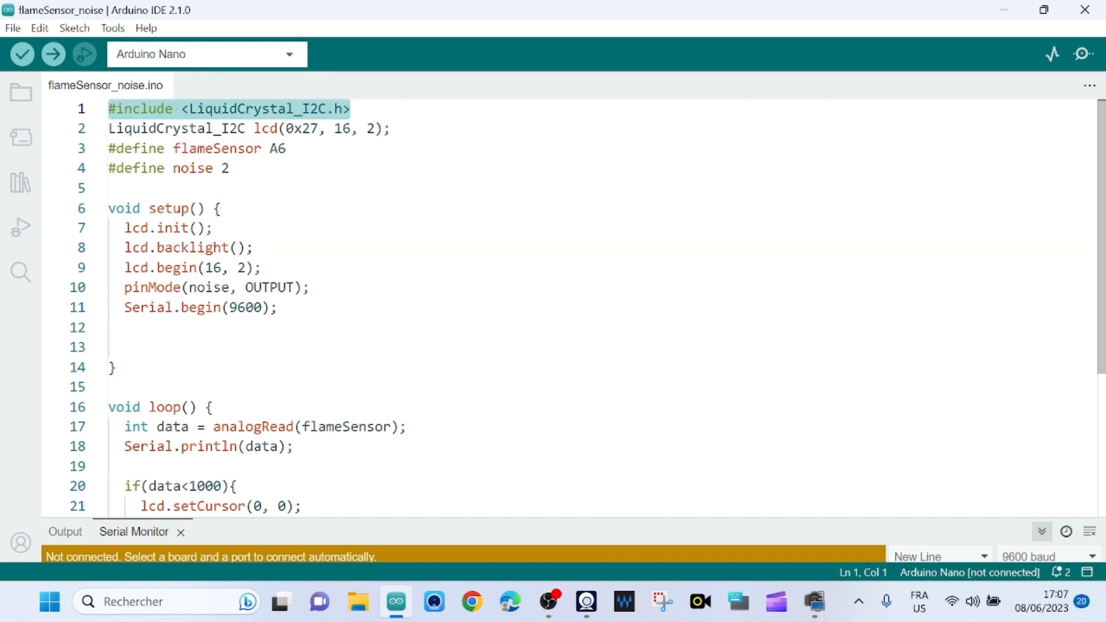
# - Highlight the lcd object, its 16-column and 2-row size, and the noise pin definition
pyautogui.doubleClick(265, 128)
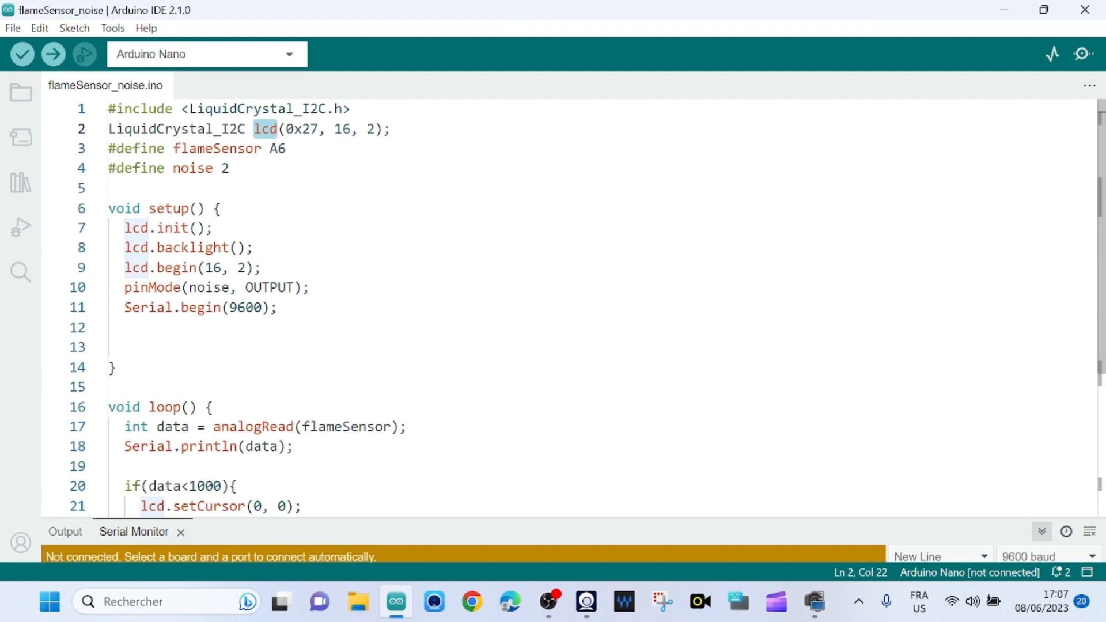
pyautogui.moveTo(265, 130)
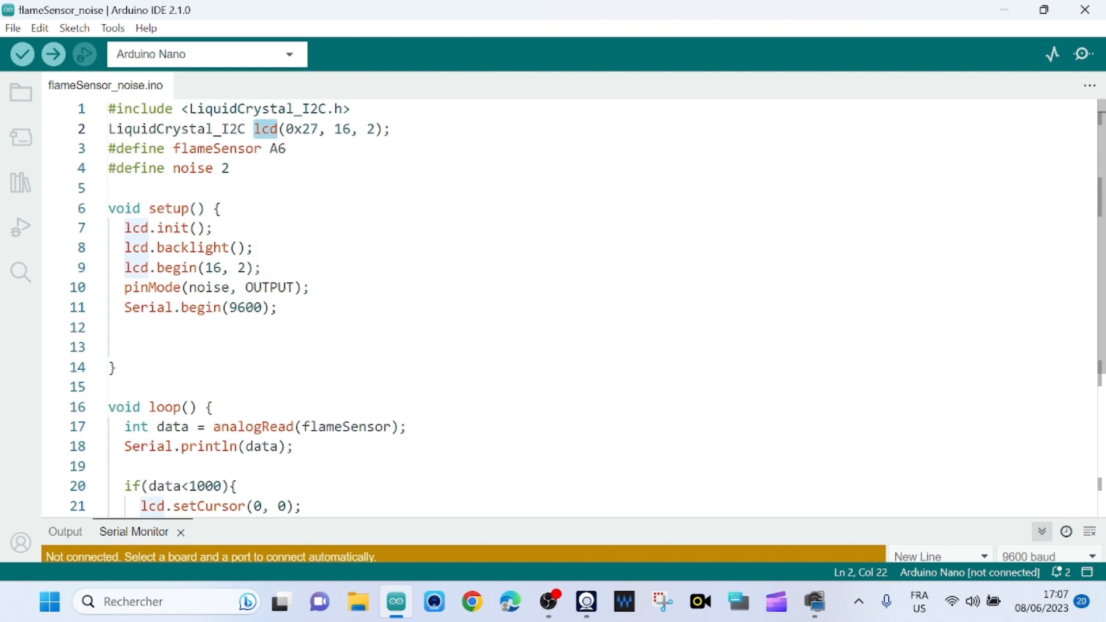
pyautogui.doubleClick(301, 129)
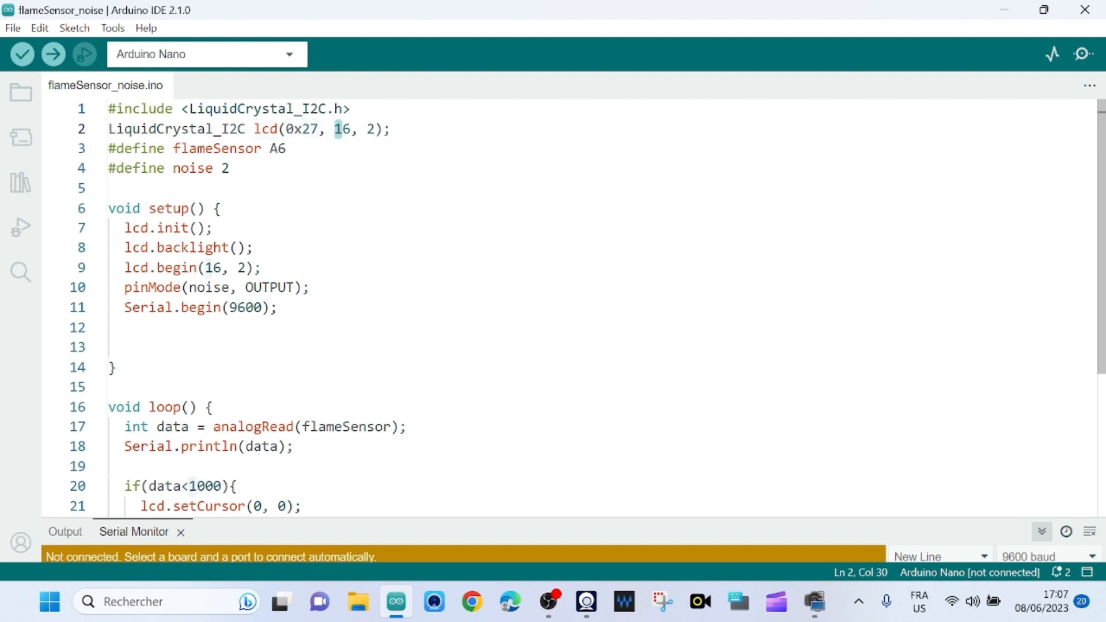
pyautogui.click(368, 129)
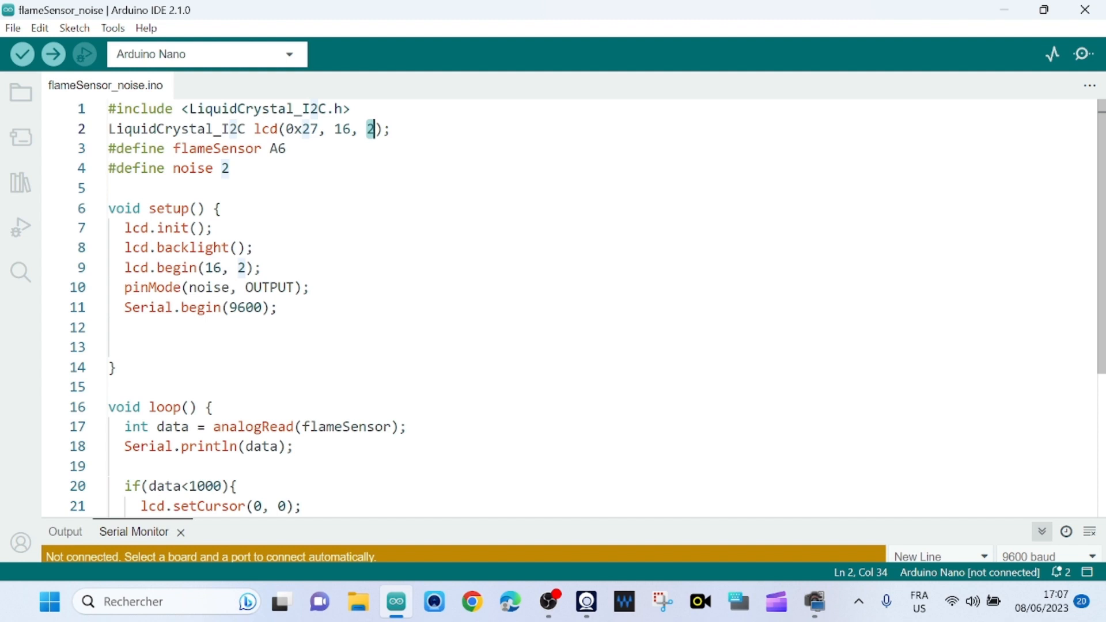
pyautogui.click(229, 148)
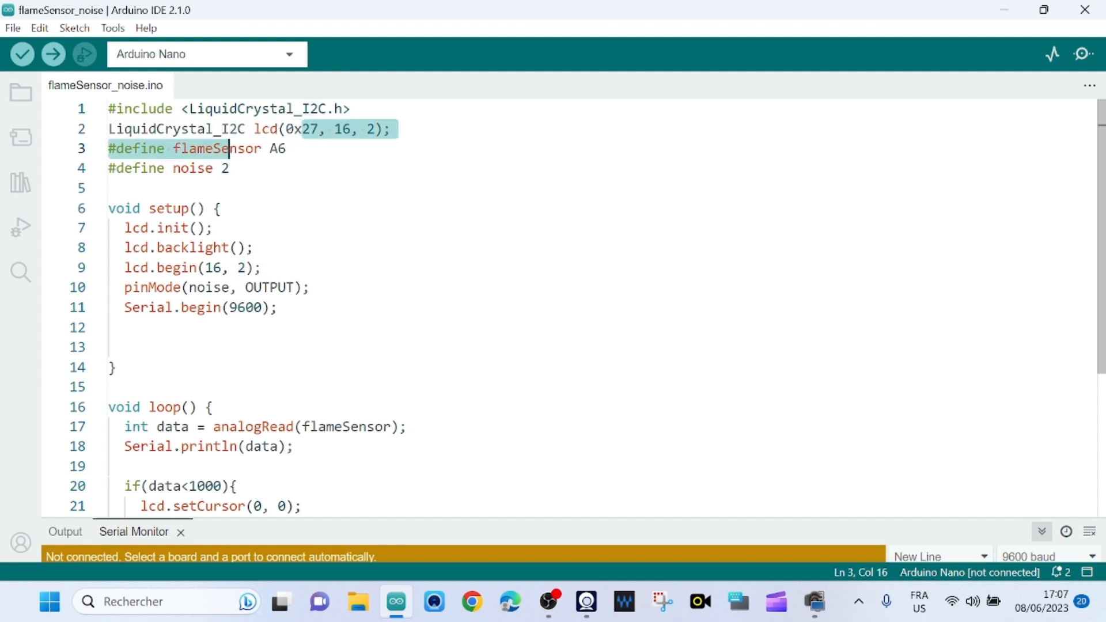
pyautogui.doubleClick(214, 148)
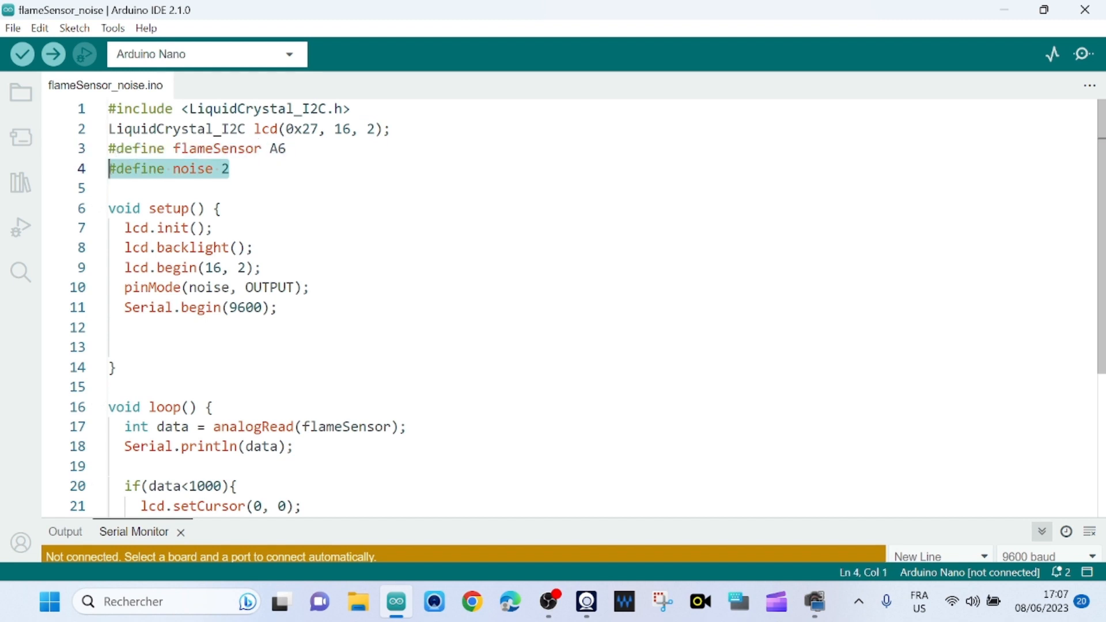
# - Highlight the lcd.init(), lcd.backlight() and lcd.begin(16, 2) calls
pyautogui.click(228, 169)
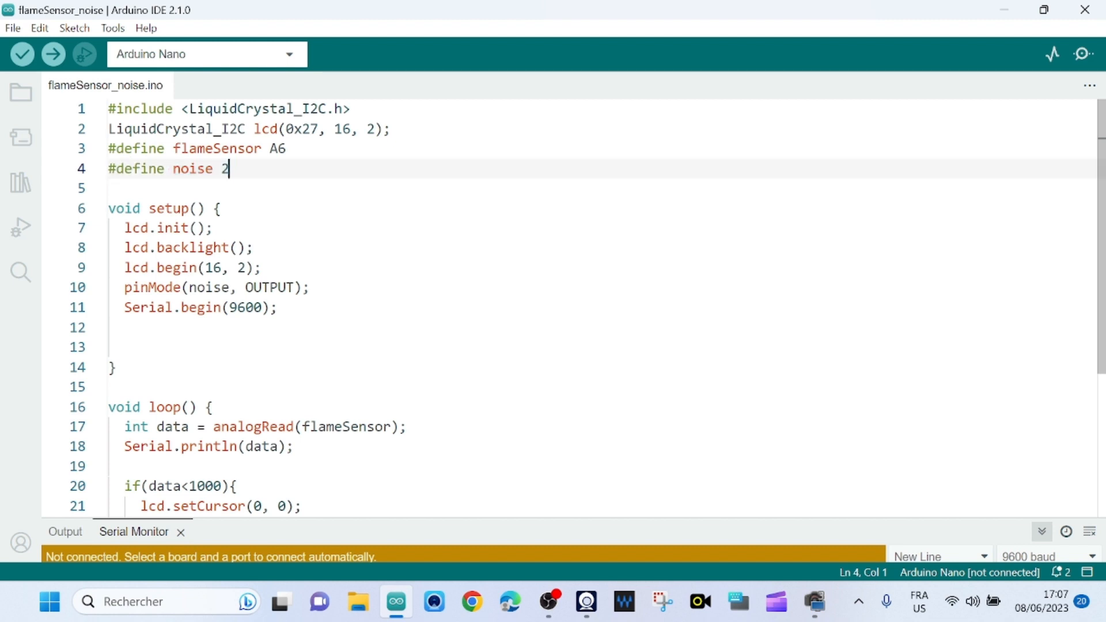
pyautogui.click(230, 168)
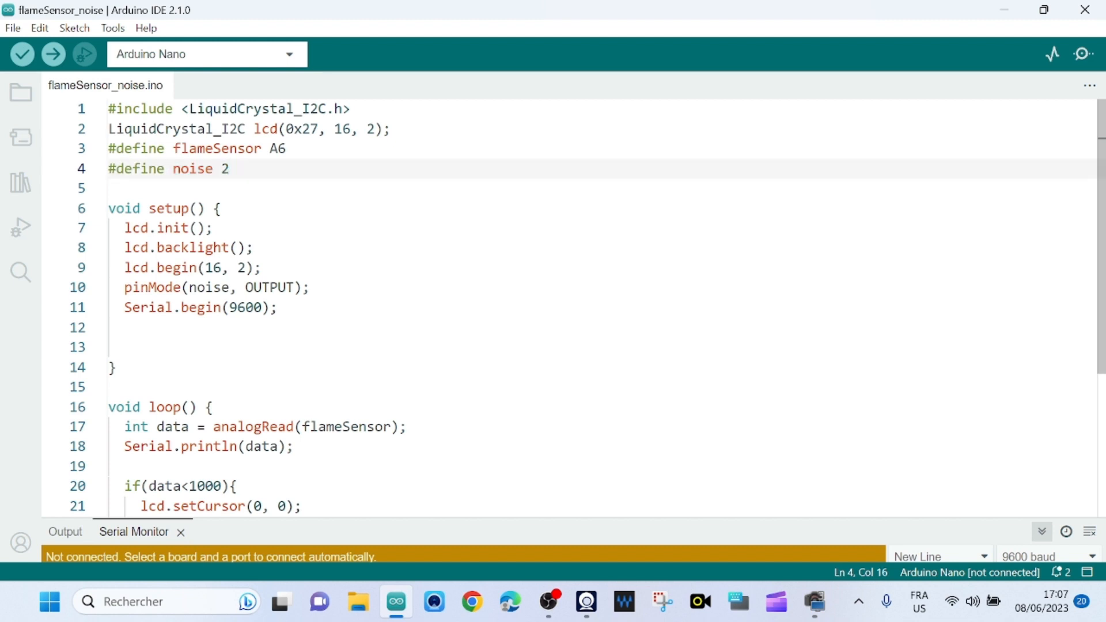
pyautogui.click(229, 169)
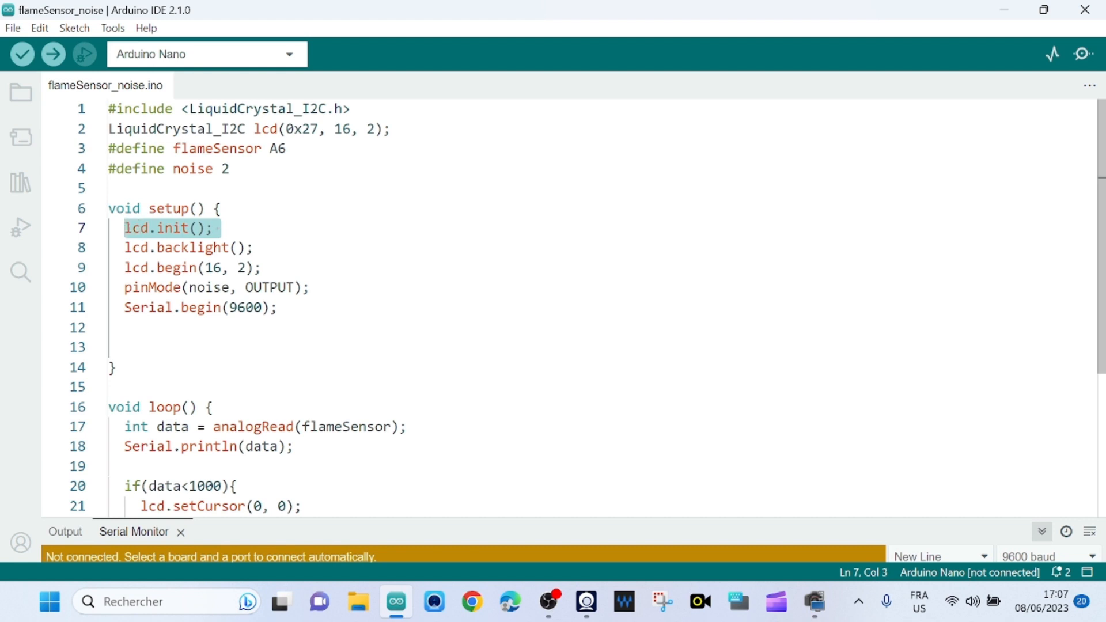
pyautogui.click(219, 229)
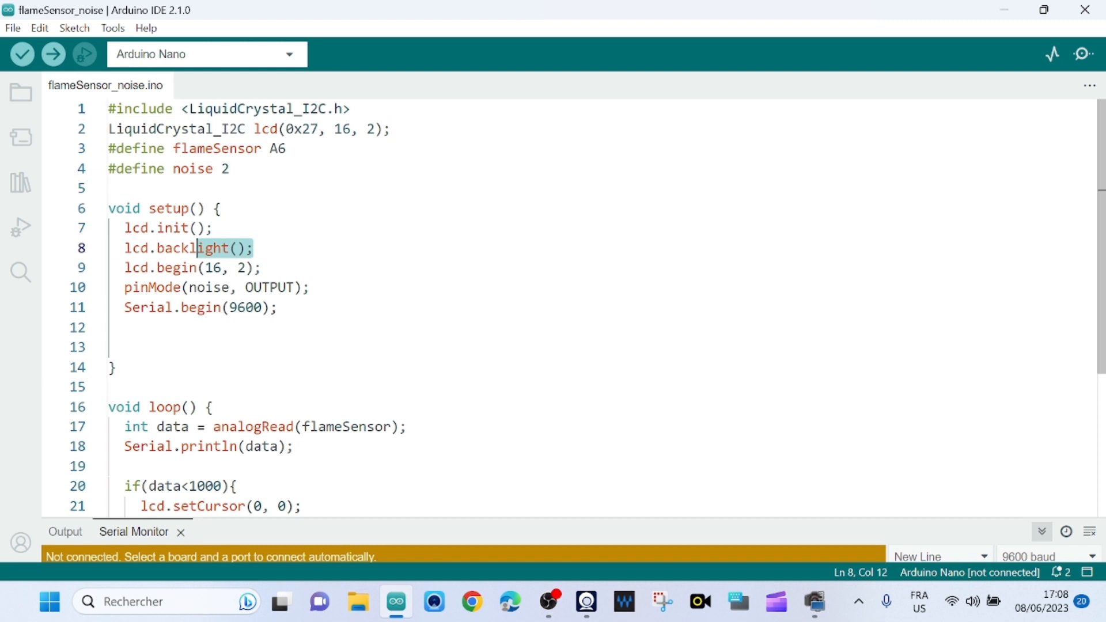
pyautogui.click(131, 267)
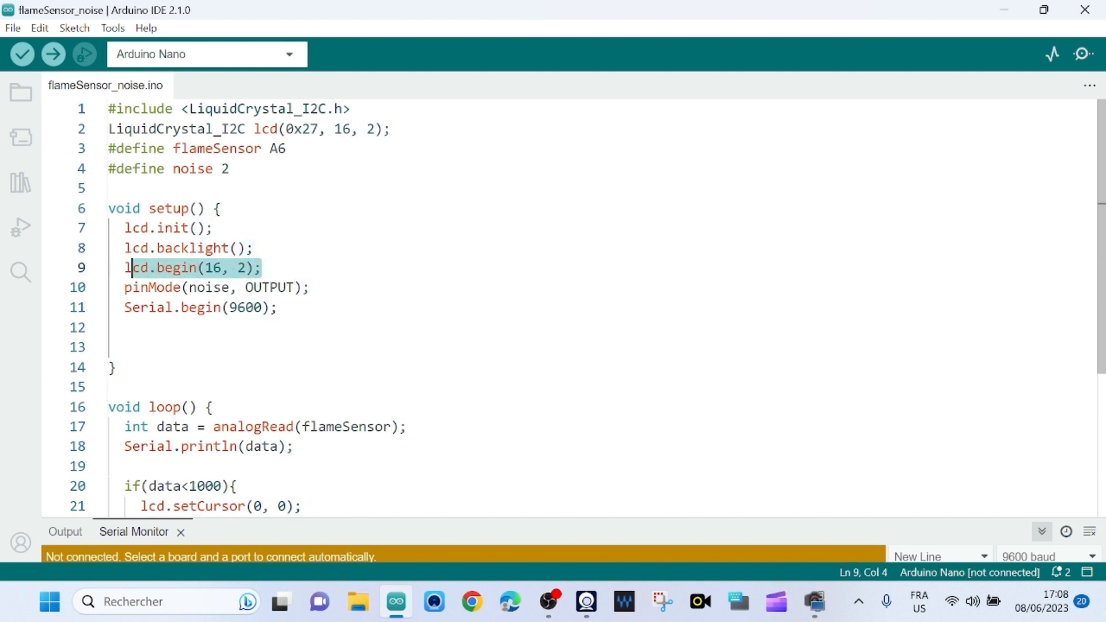
pyautogui.press('Left')
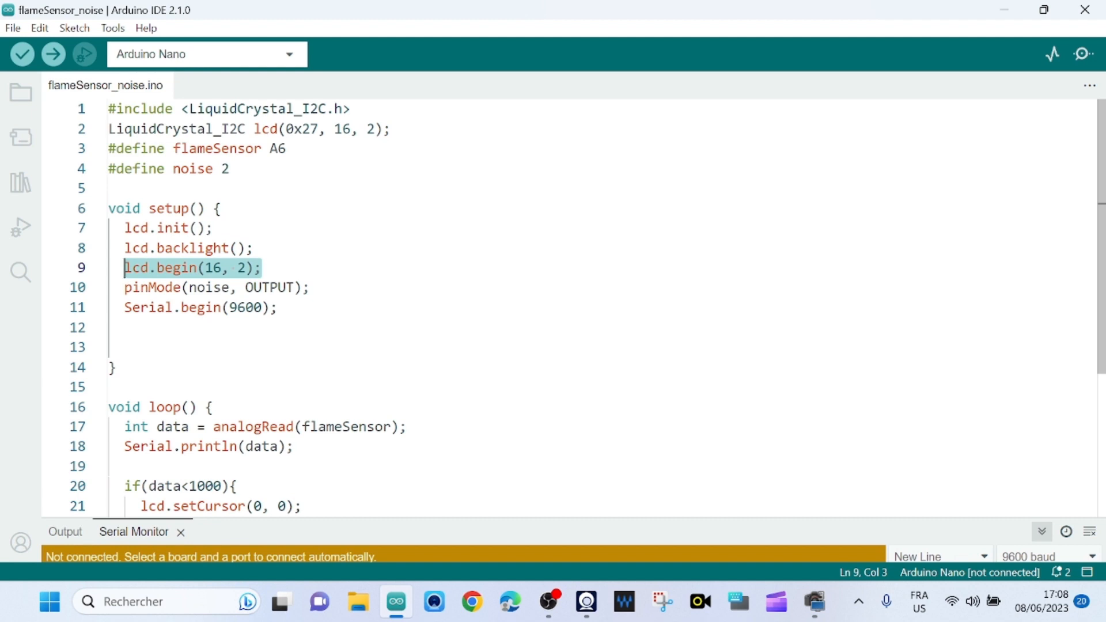
# - Highlight the noise pinMode, Serial.begin(9600) and flameSensor inside analogRead
pyautogui.doubleClick(210, 287)
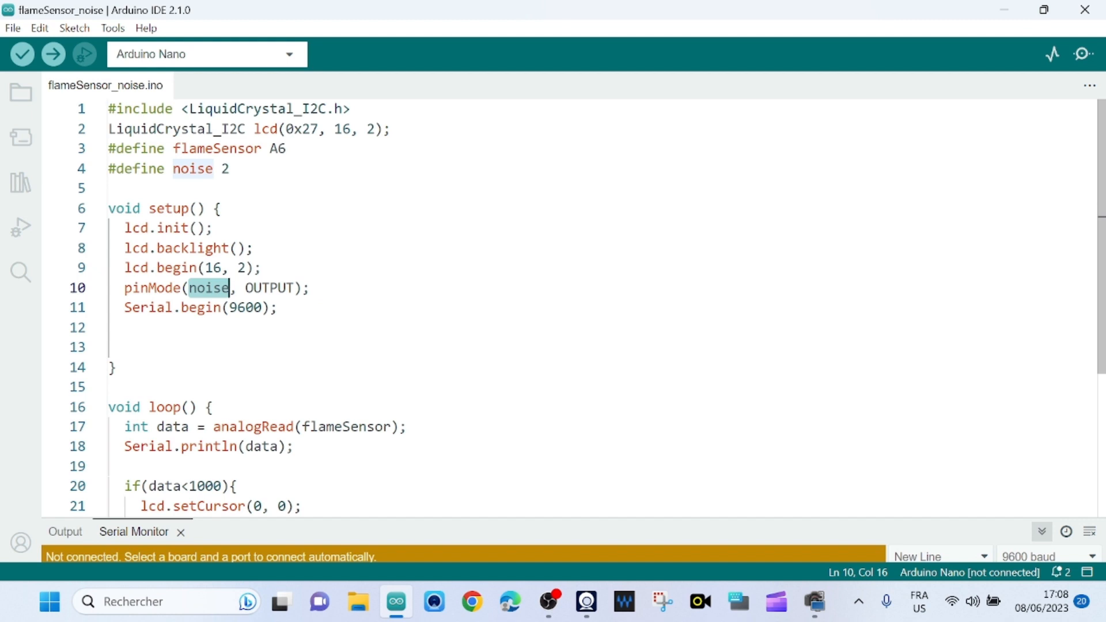
pyautogui.click(276, 307)
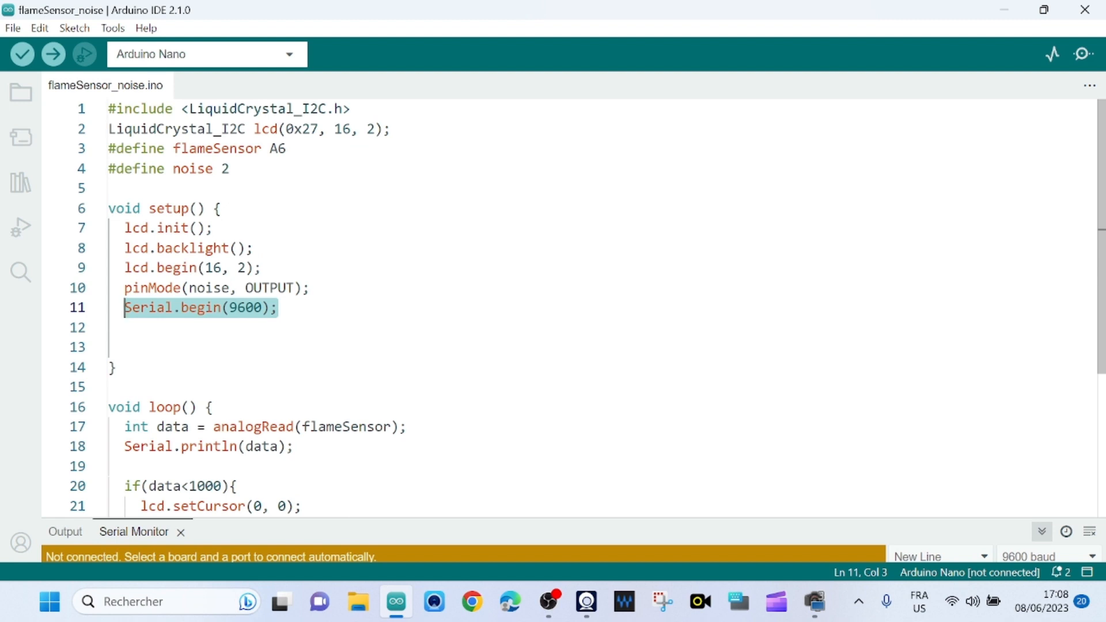
pyautogui.moveTo(185, 308)
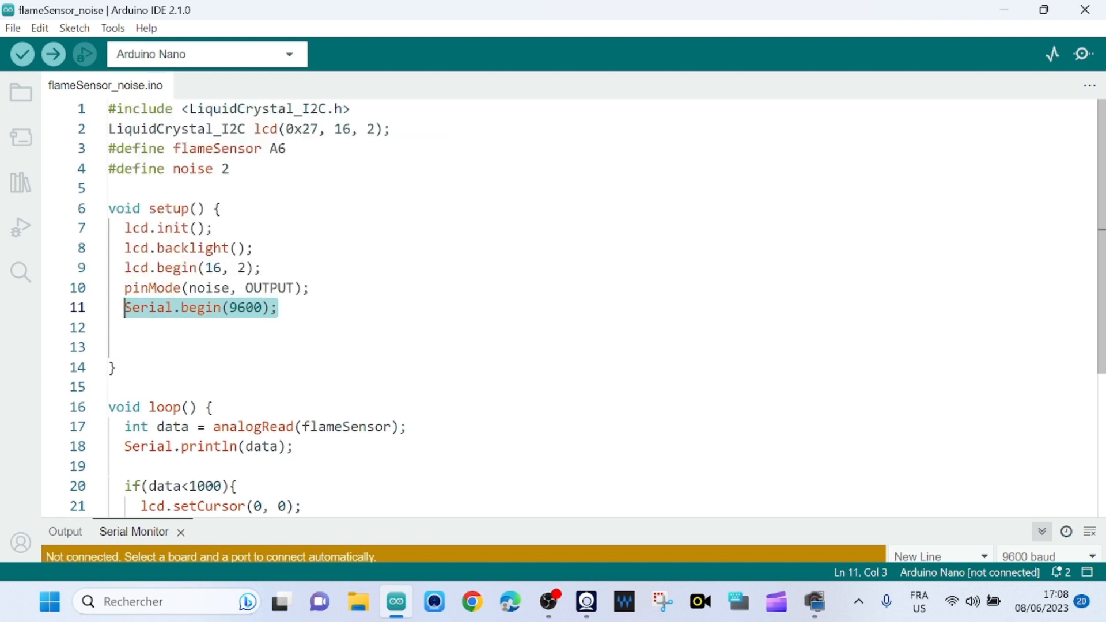
pyautogui.scroll(-3)
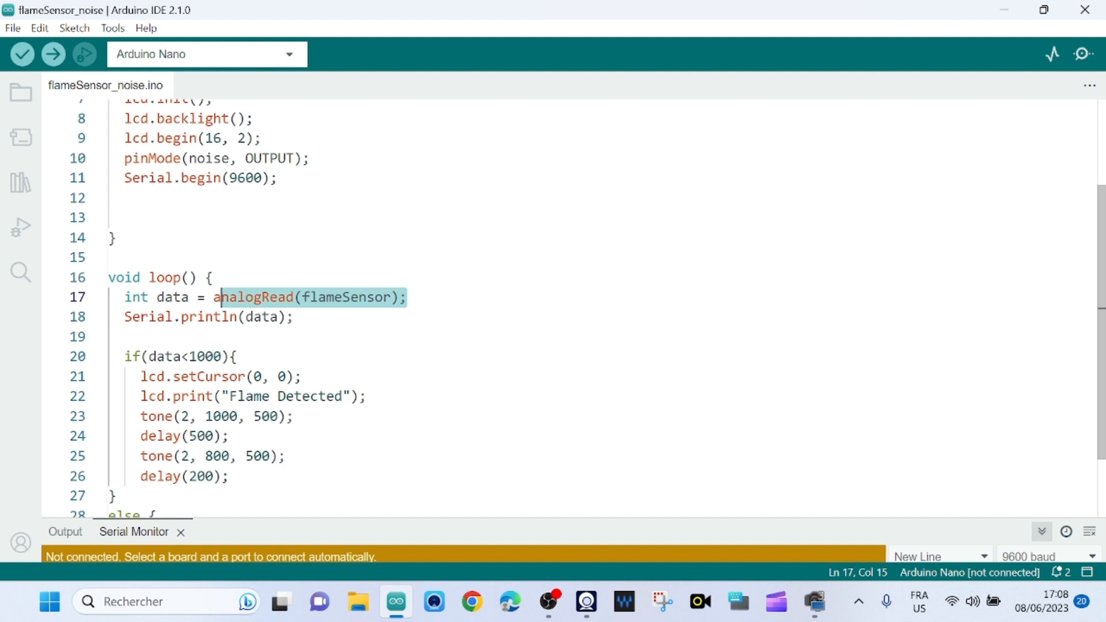
pyautogui.doubleClick(344, 296)
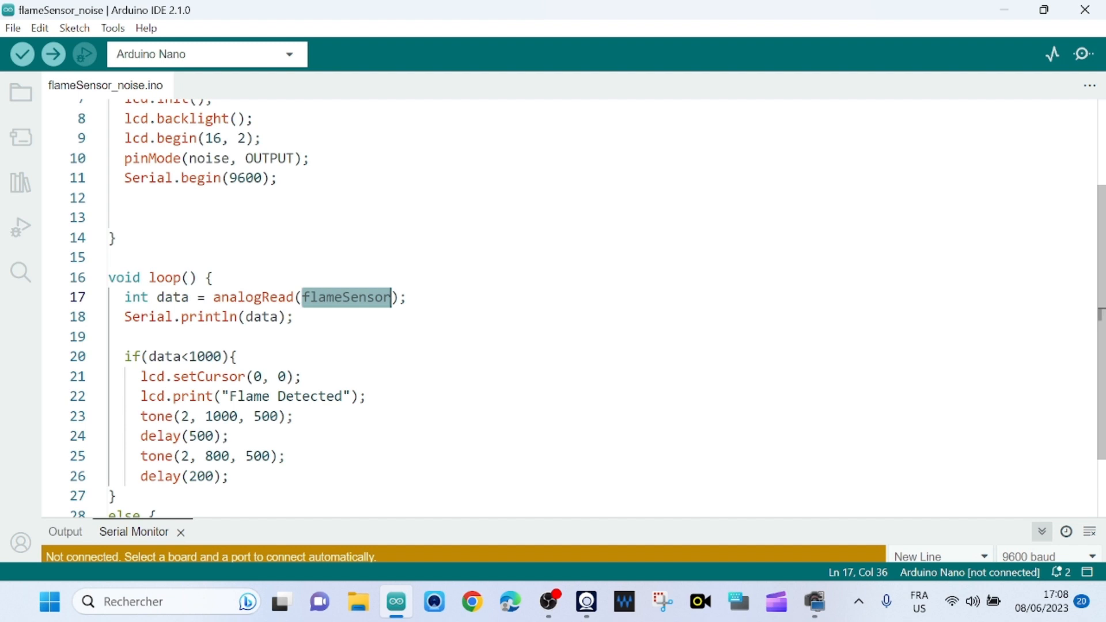
pyautogui.scroll(-3)
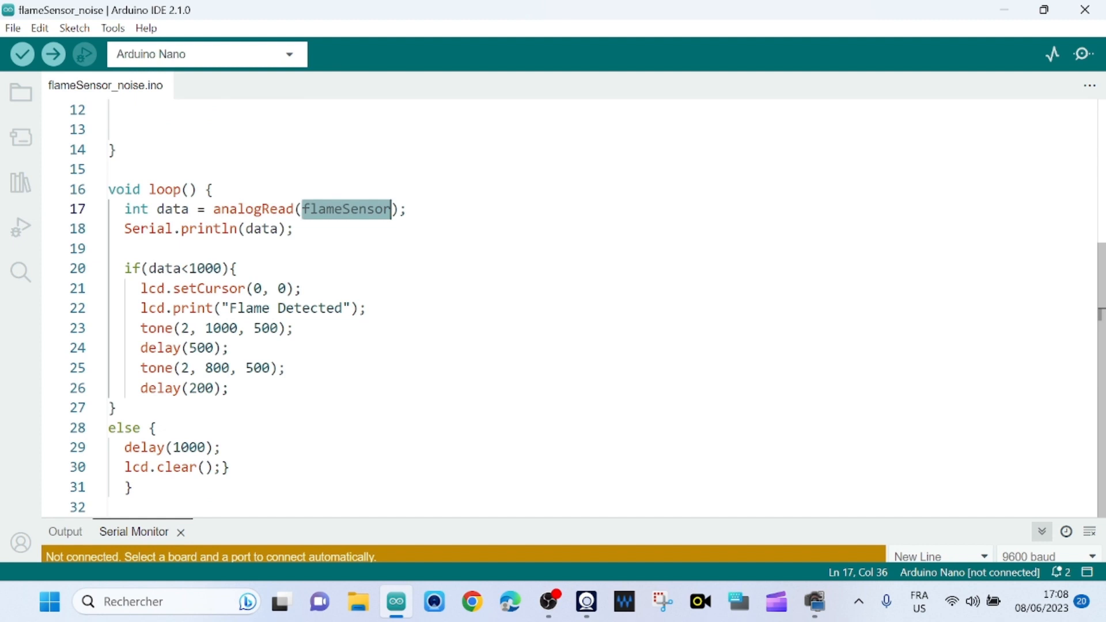
# - Mark the data 1000-threshold condition, setCursor(0, 0) and the 'Flame Detected' print line
pyautogui.doubleClick(162, 269)
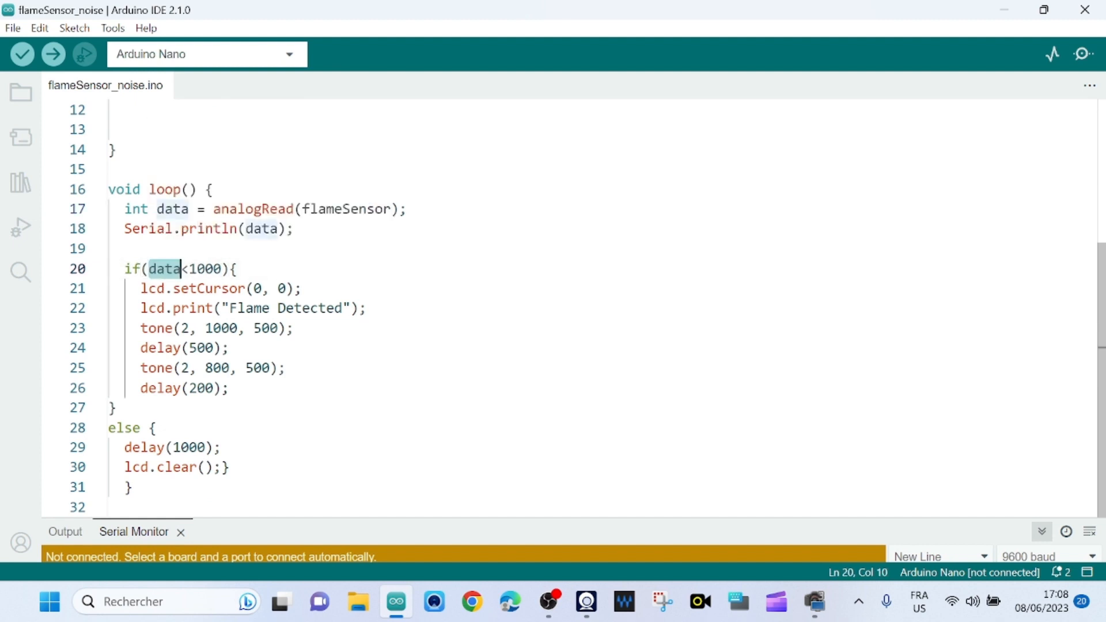
pyautogui.doubleClick(260, 229)
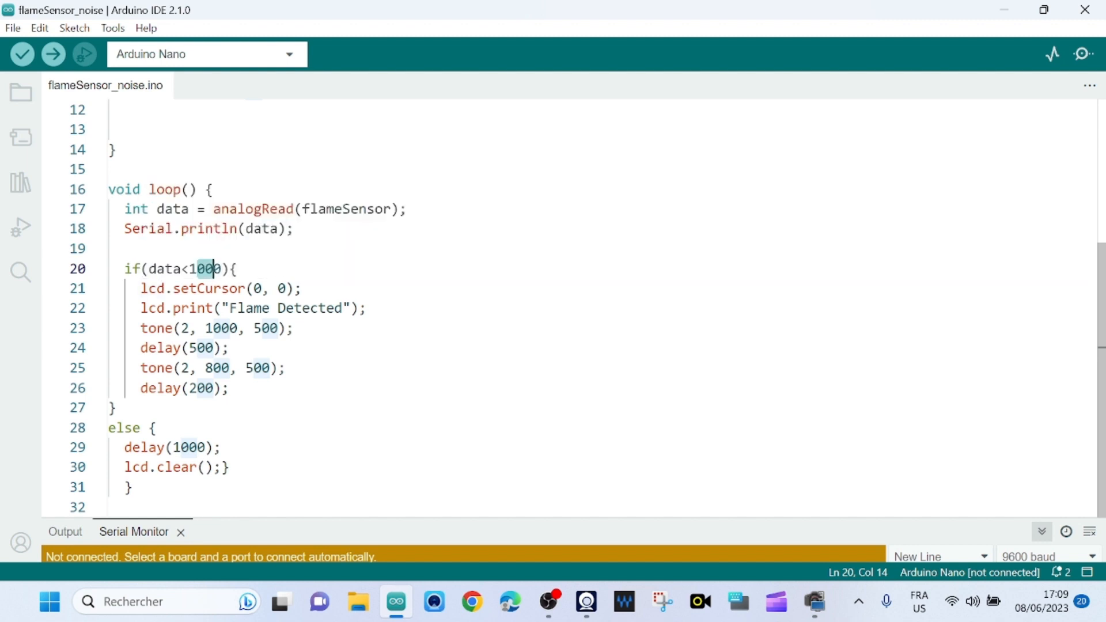
pyautogui.click(299, 288)
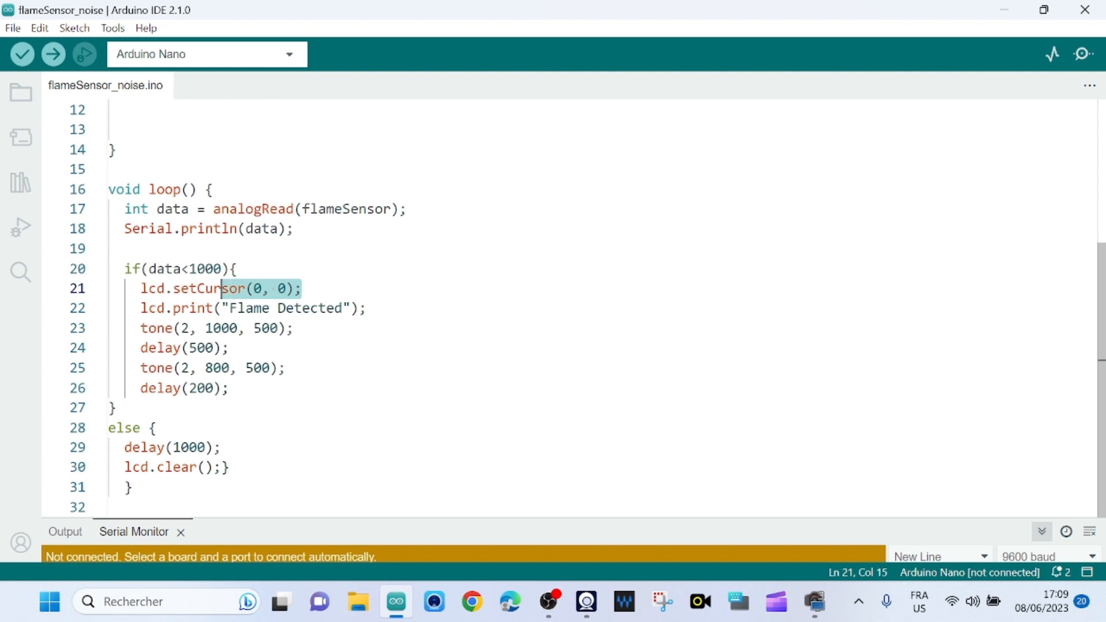
pyautogui.click(167, 288)
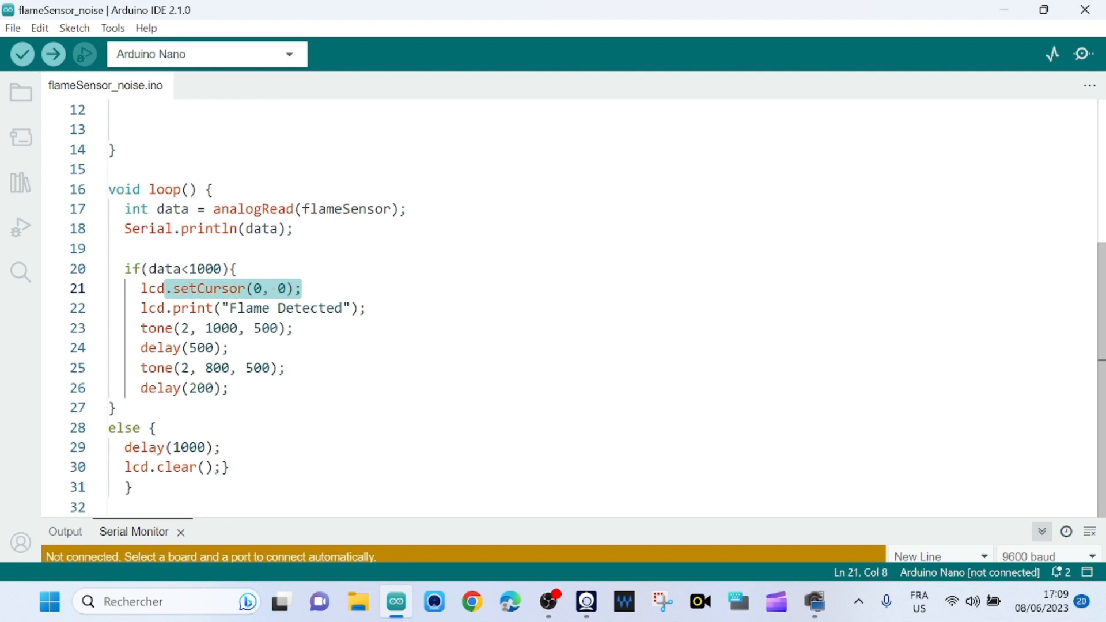
pyautogui.click(296, 308)
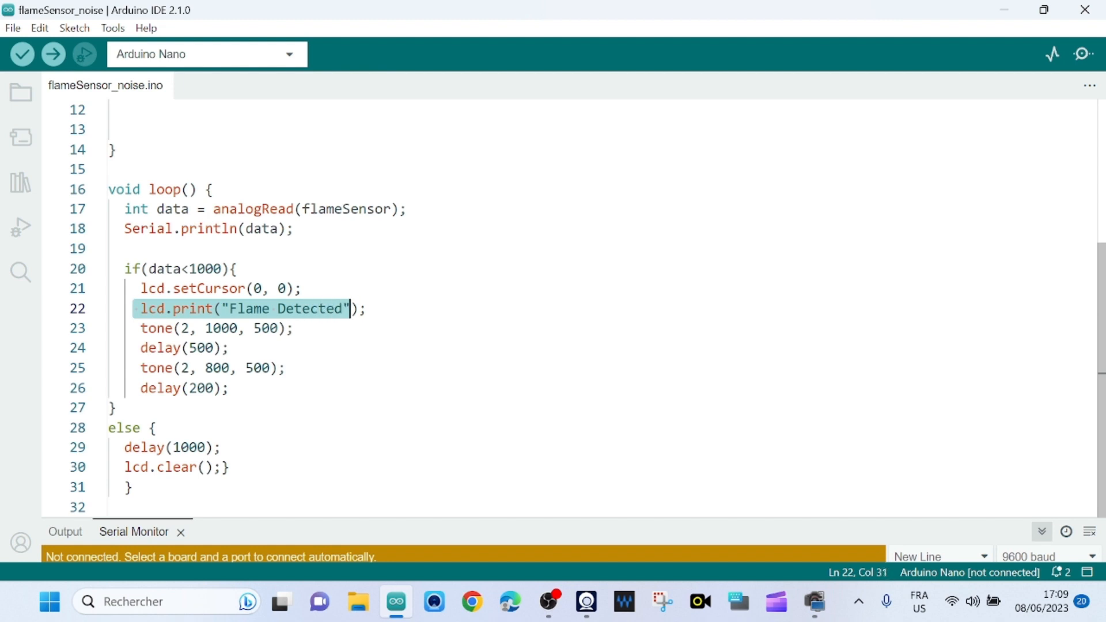
pyautogui.click(366, 308)
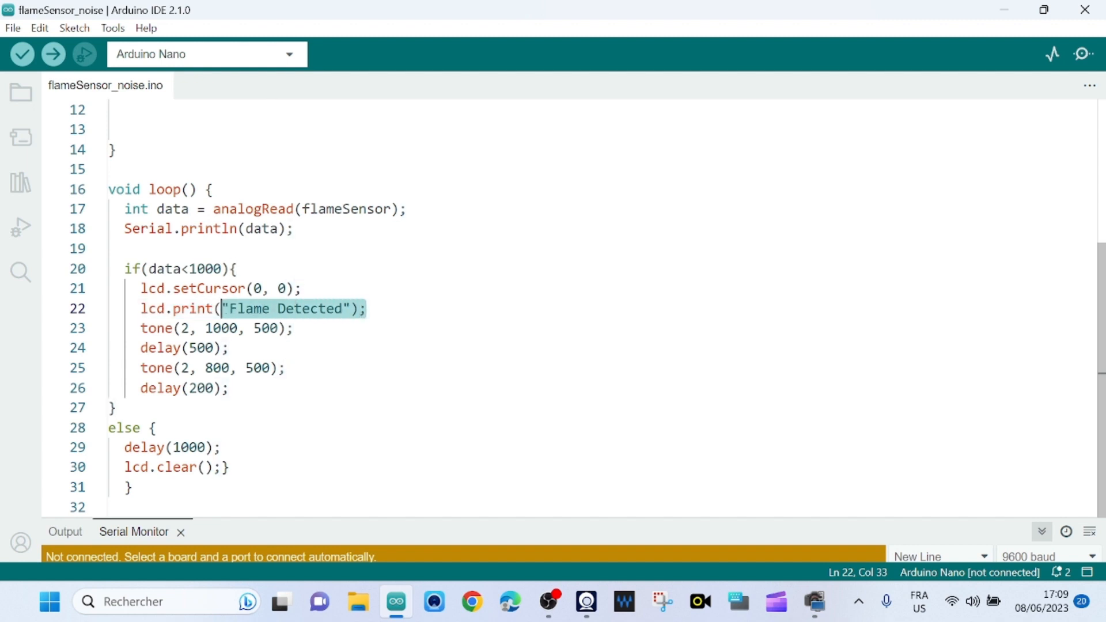
pyautogui.click(148, 309)
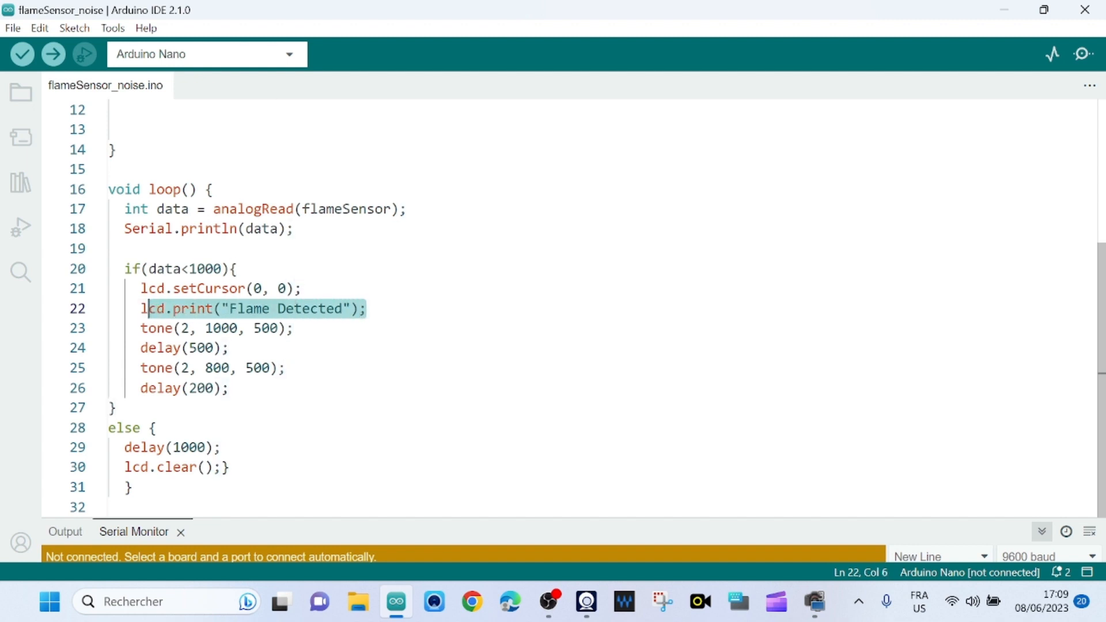
pyautogui.click(295, 328)
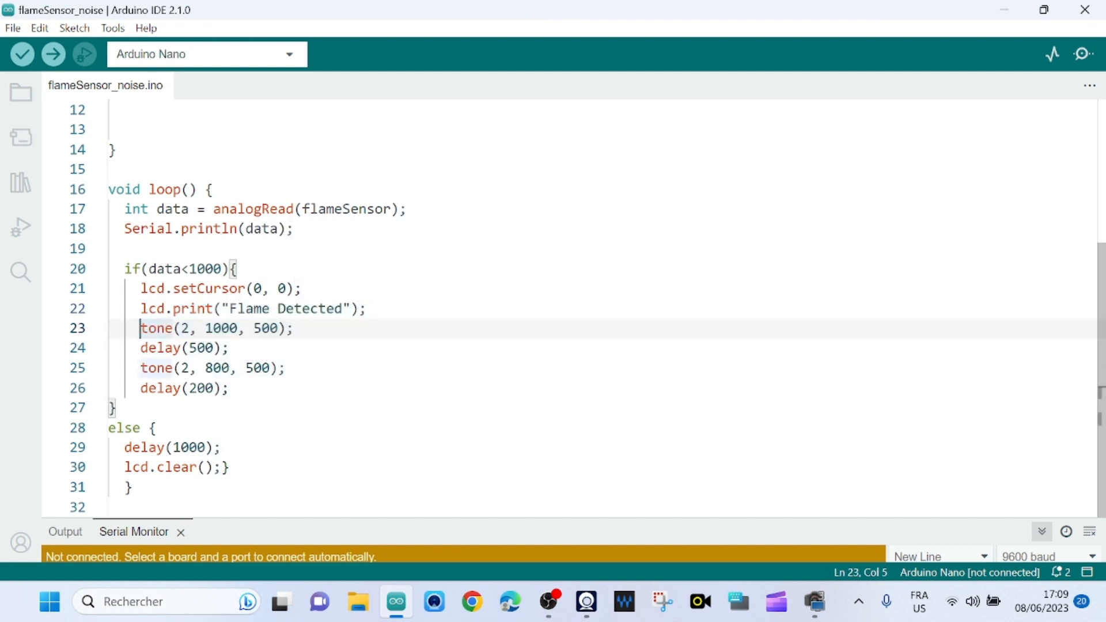
pyautogui.moveTo(209, 288)
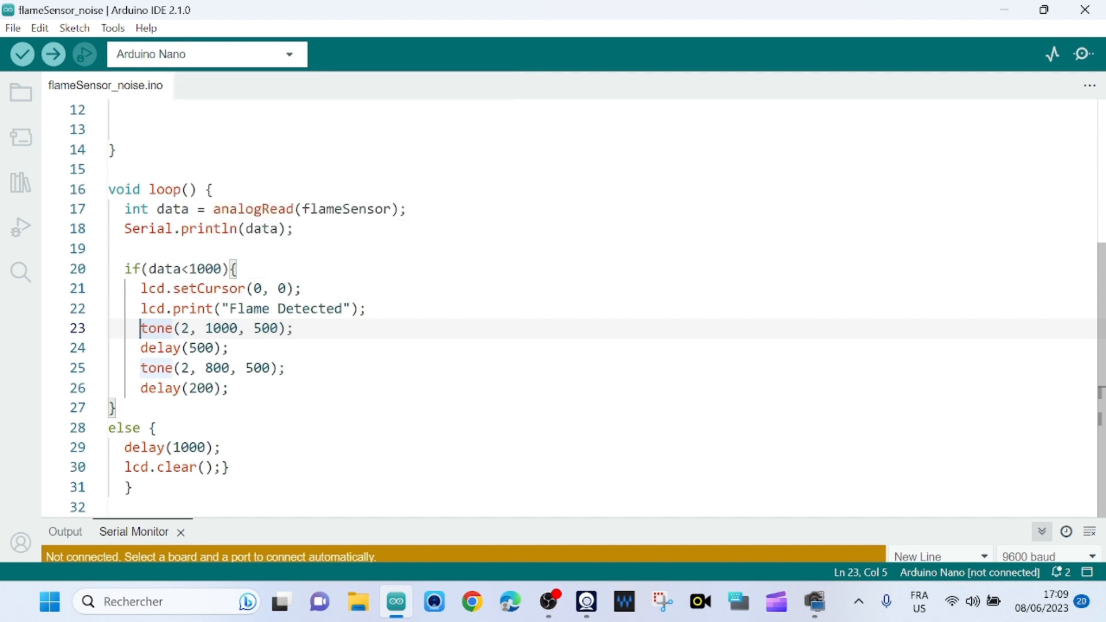
# - Mark the tone calls at 1000 and 800 and the data threshold condition
pyautogui.doubleClick(159, 348)
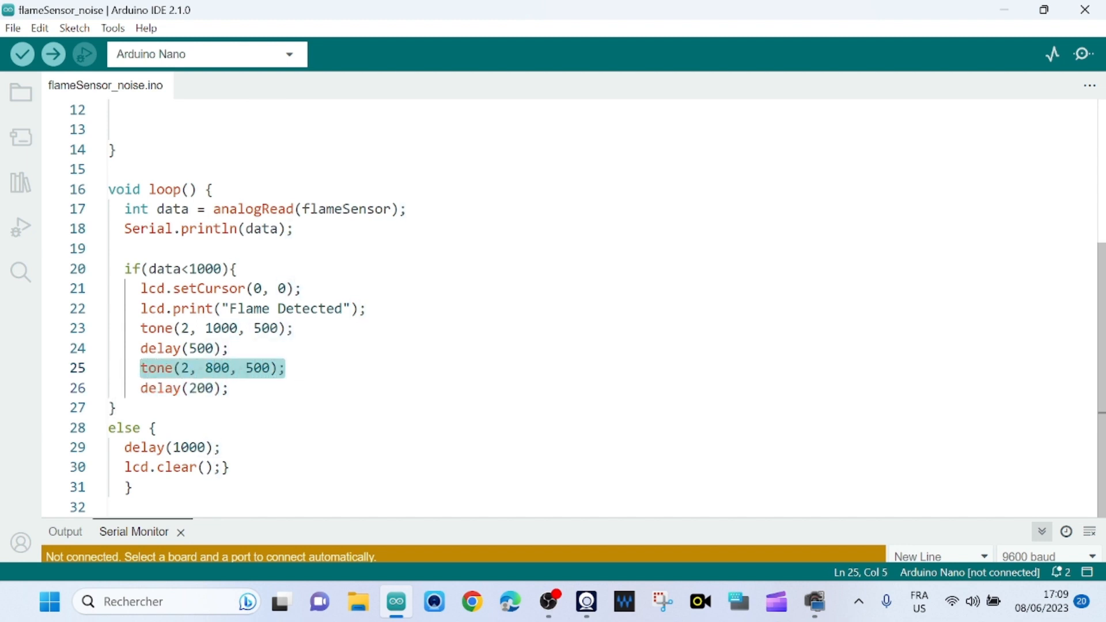
pyautogui.click(141, 328)
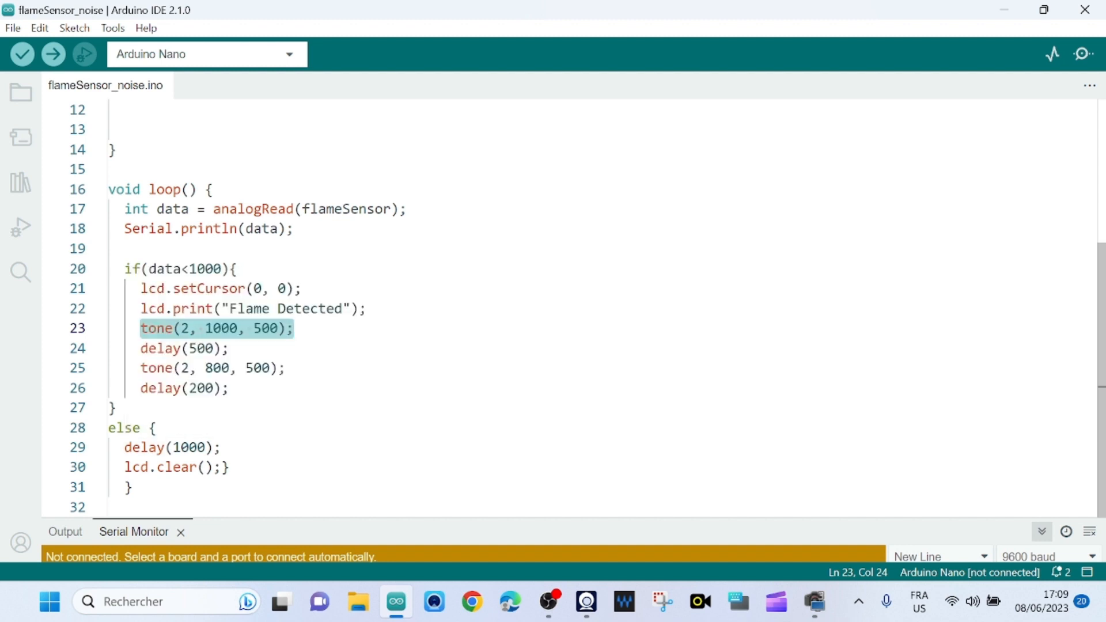
pyautogui.click(164, 269)
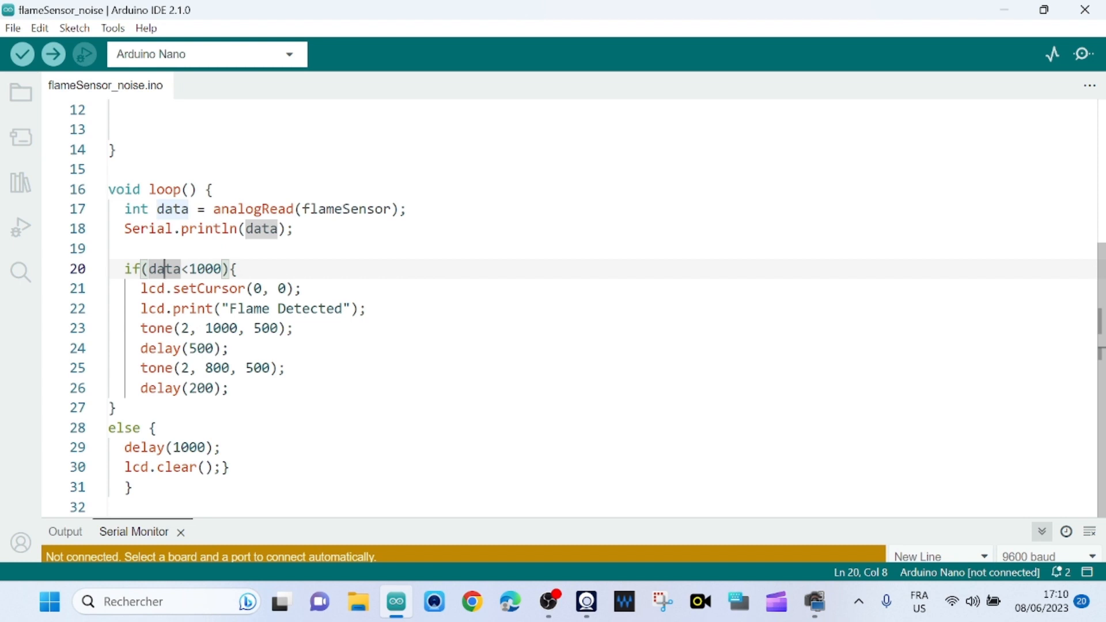
pyautogui.click(219, 448)
pyautogui.write('n')
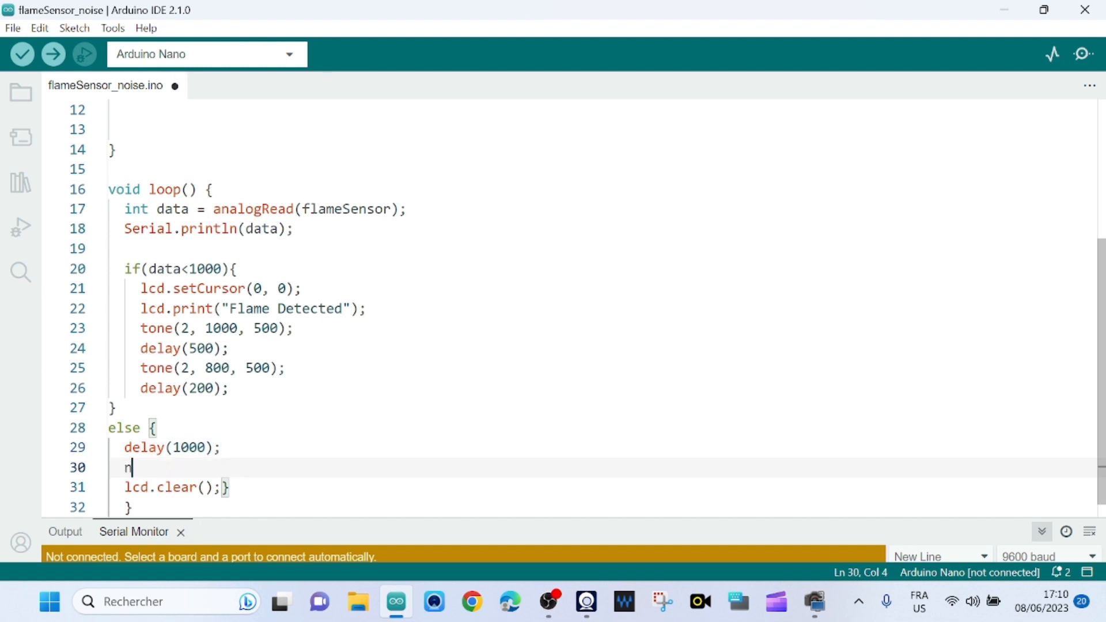
# - Type noTone(noise); in the else block, correcting the mistyped letters
pyautogui.write('oTpnr')
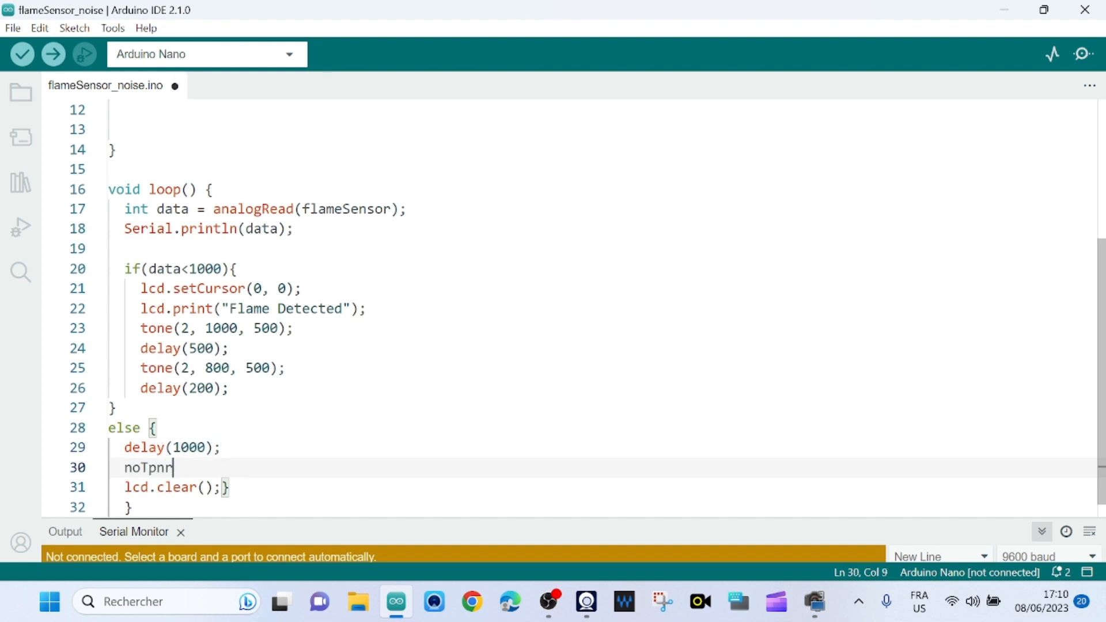
pyautogui.press('Backspace')
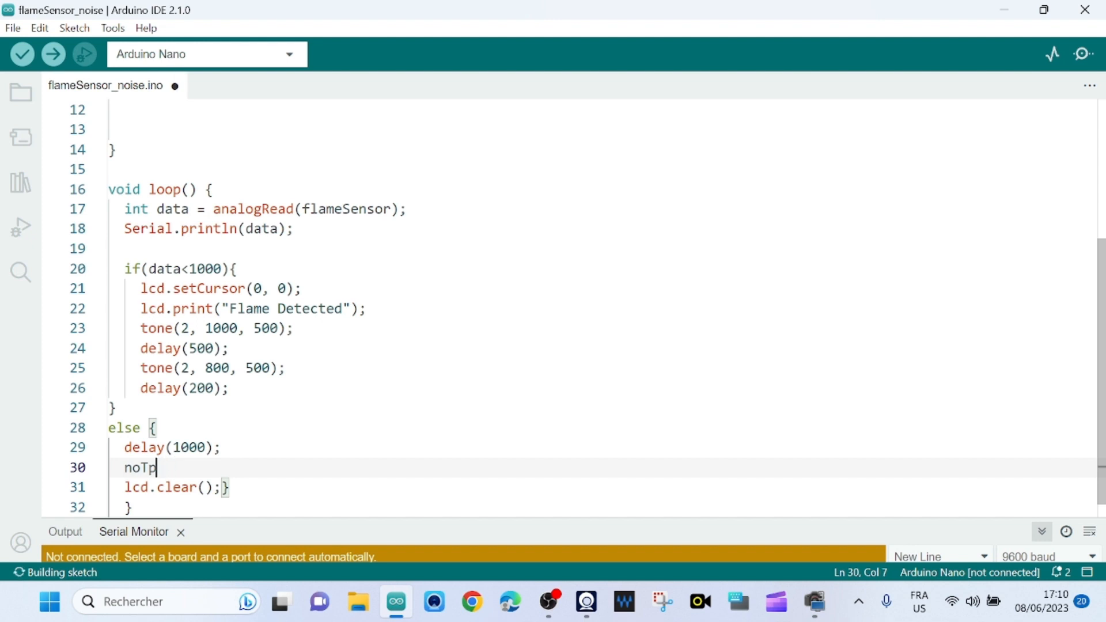
pyautogui.write('ne')
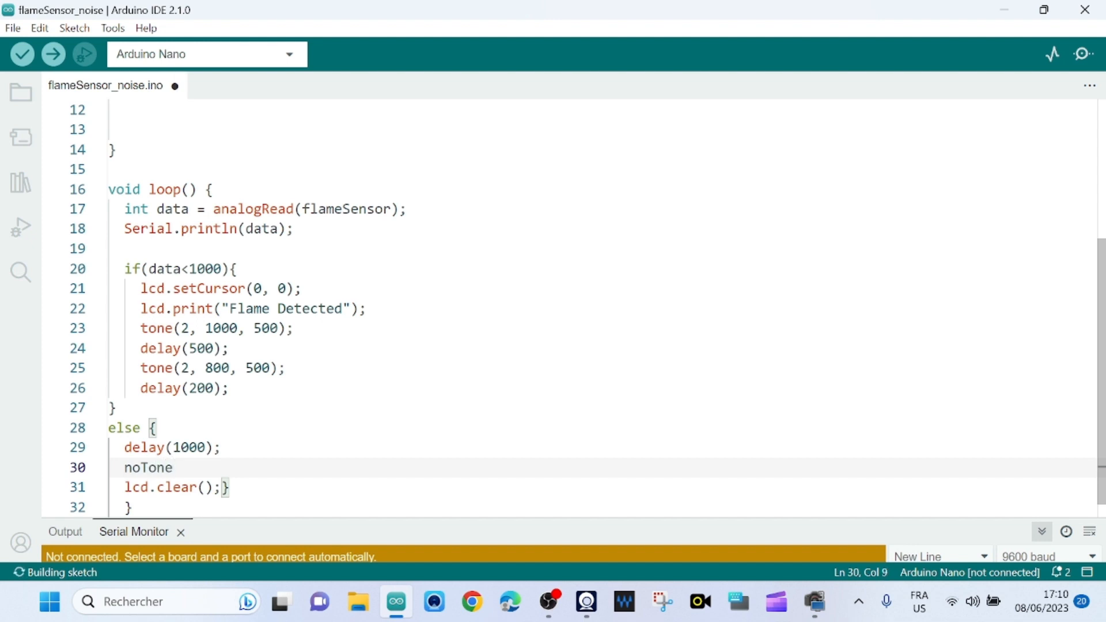
pyautogui.write('(')
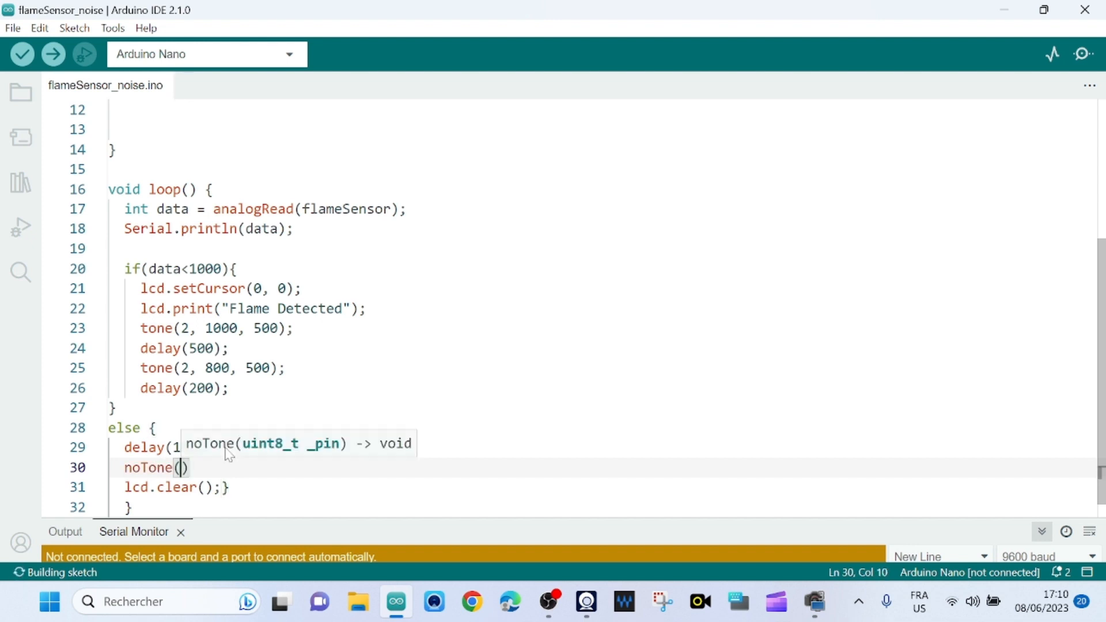
pyautogui.write('noise')
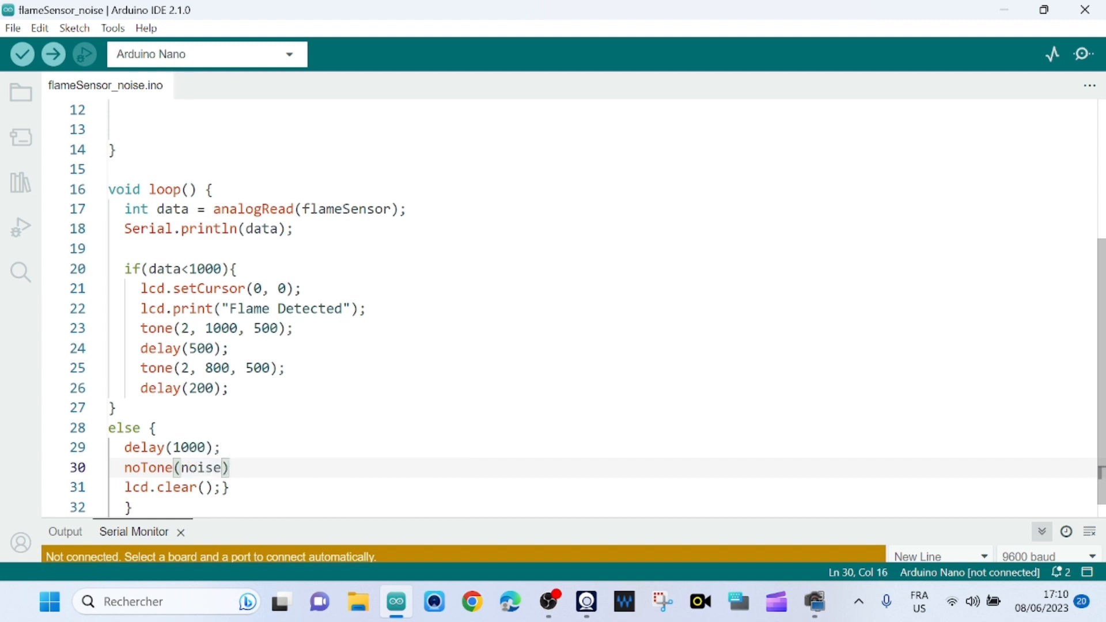
pyautogui.write(';')
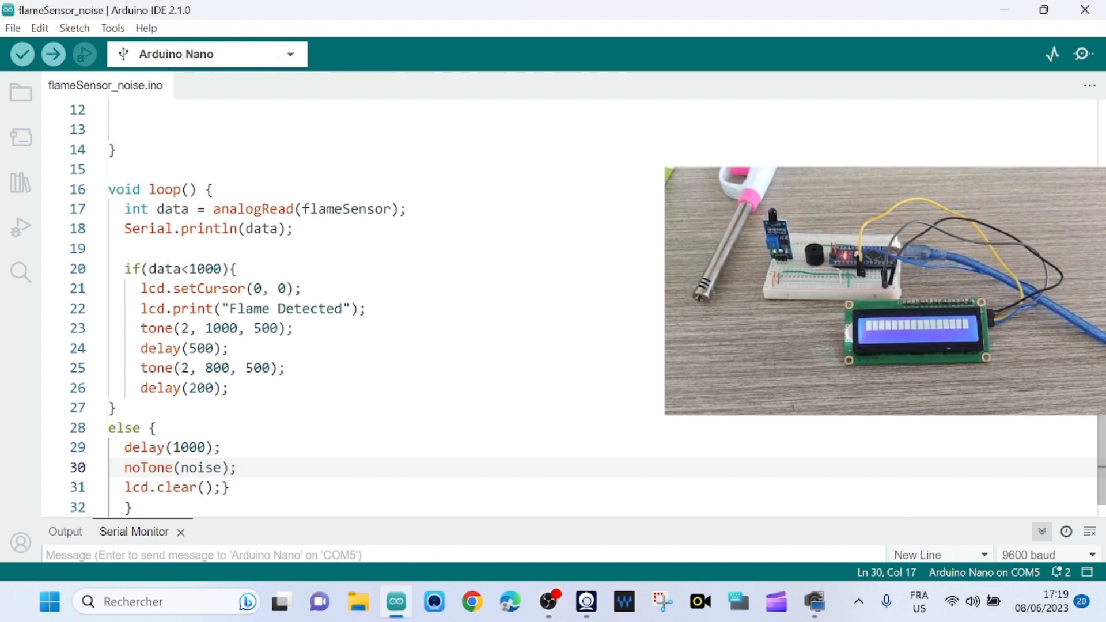
# - Verify Arduino Nano is the selected board, then upload the sketch
pyautogui.click(112, 27)
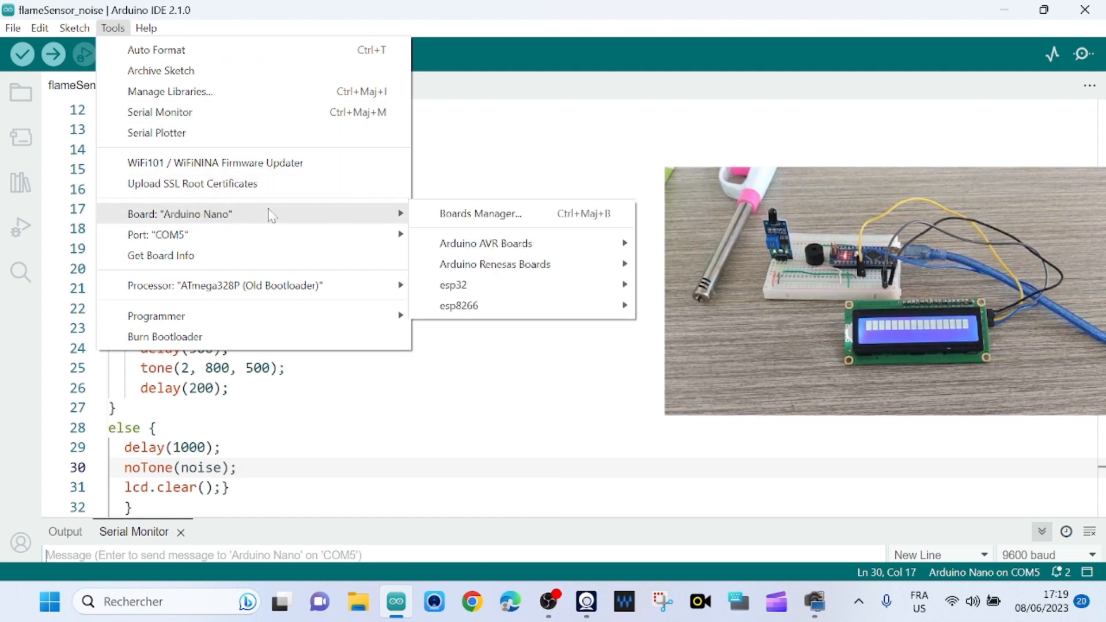
pyautogui.click(486, 243)
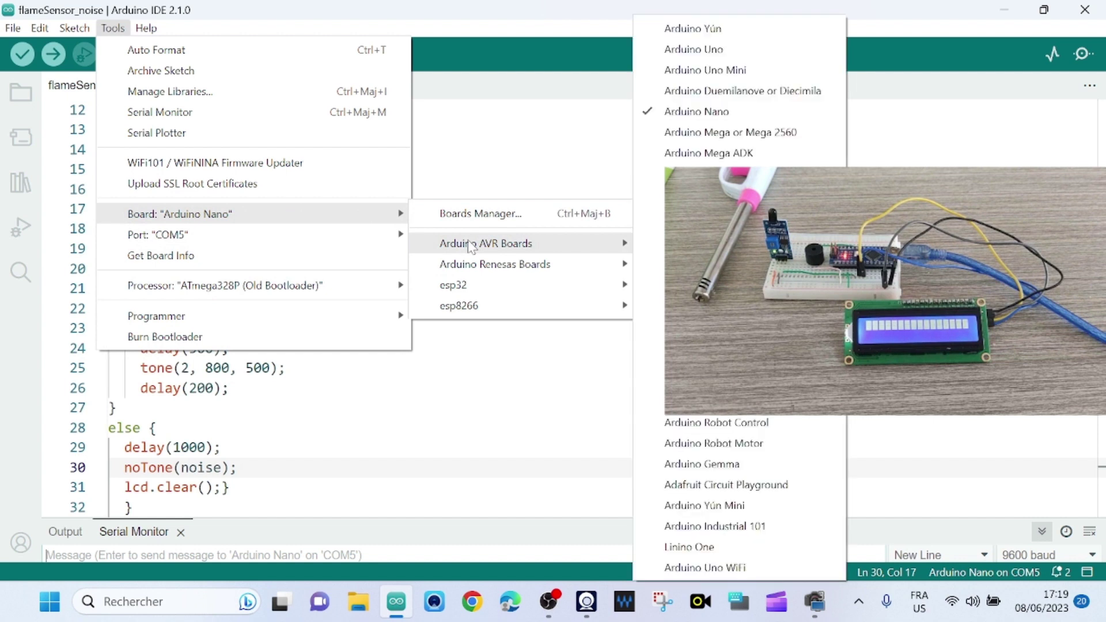
pyautogui.moveTo(717, 119)
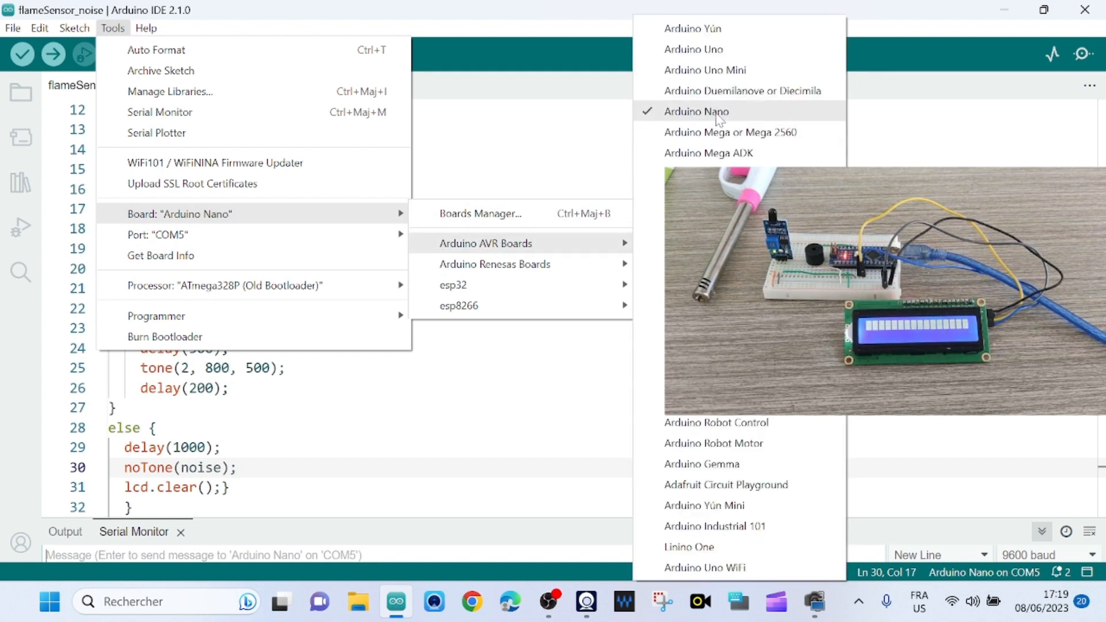
pyautogui.moveTo(169, 91)
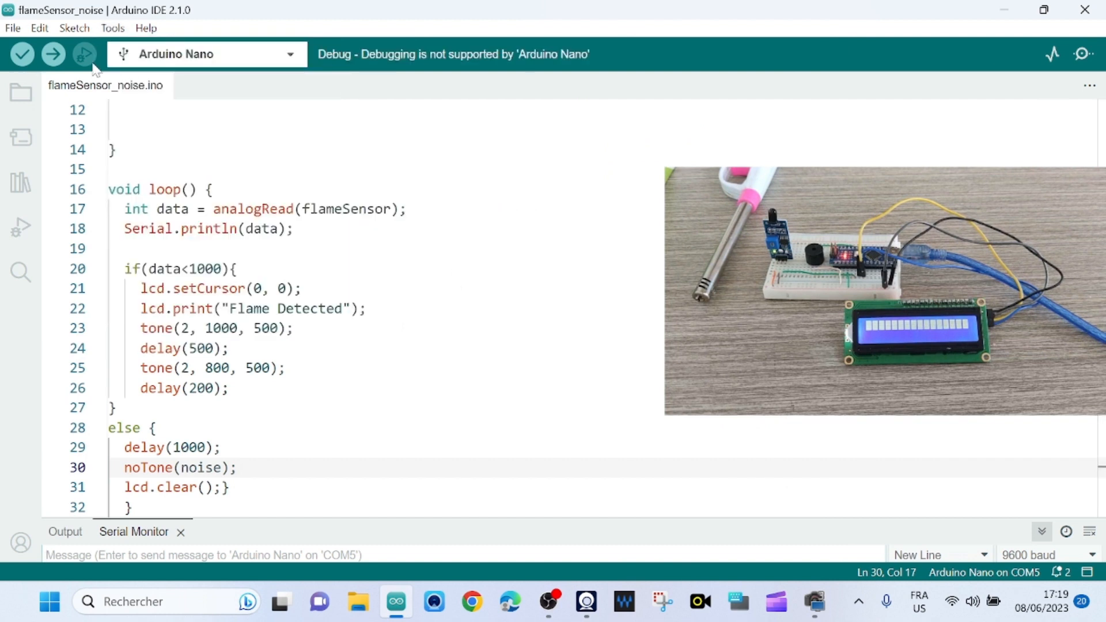
pyautogui.moveTo(53, 54)
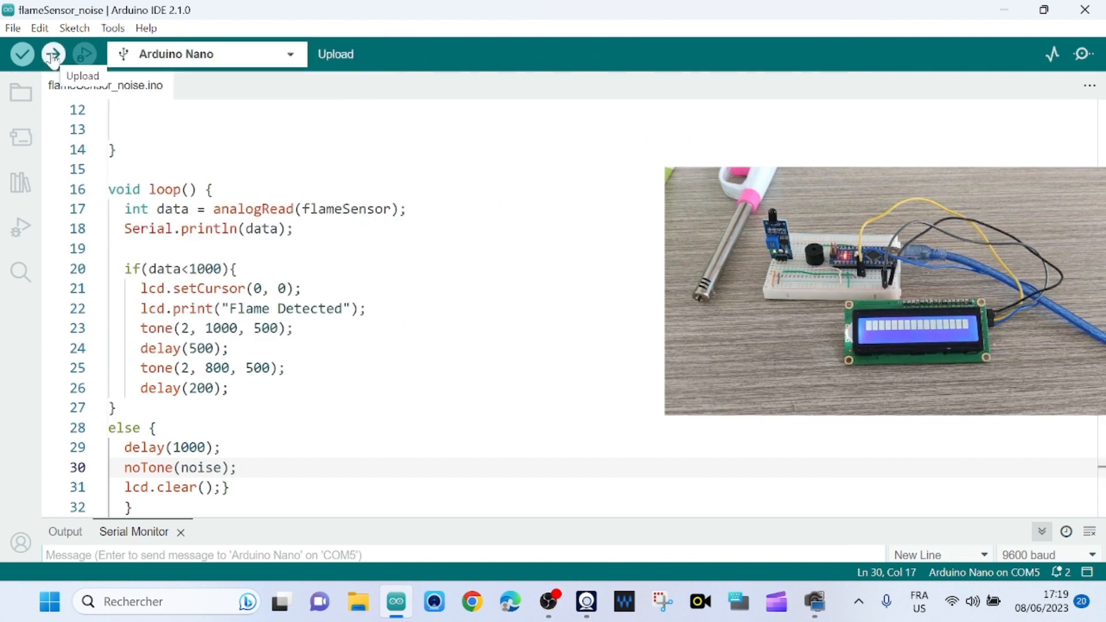
pyautogui.click(53, 54)
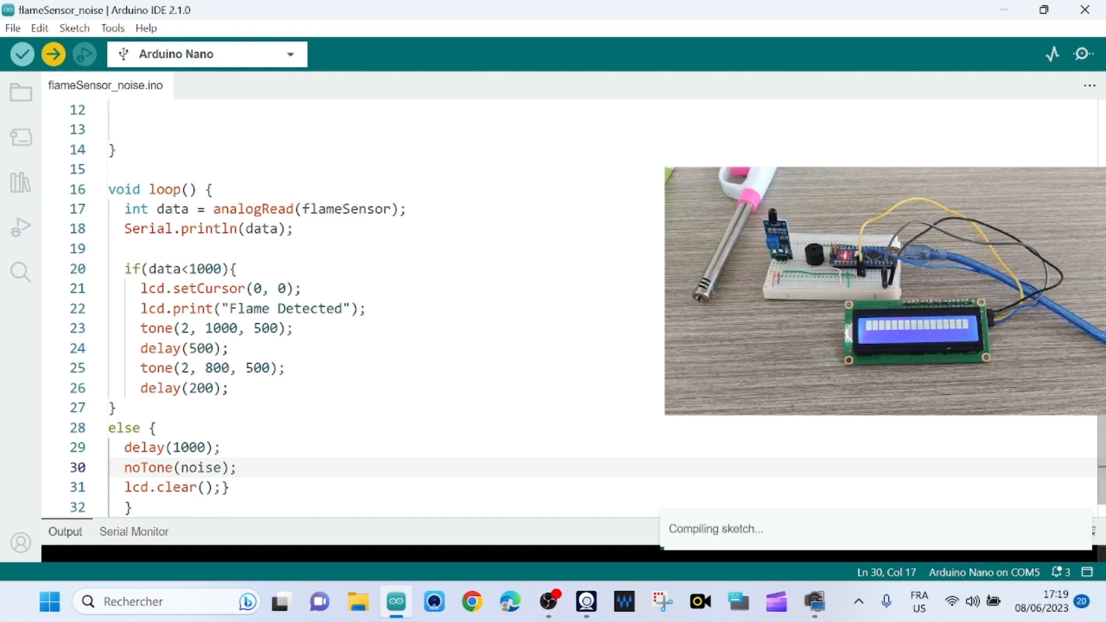